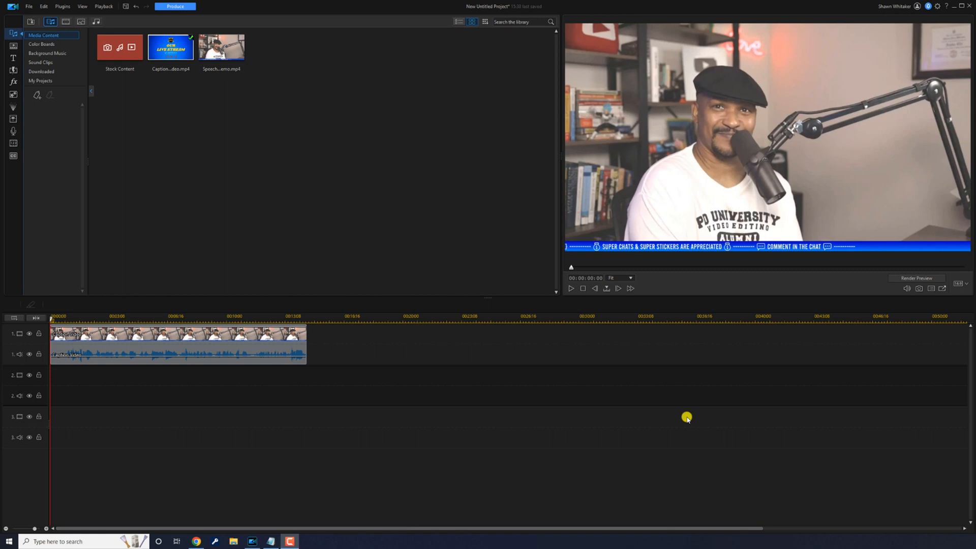
# Preview the clip, then bring up the Subtitle Room from the left toolbar
pyautogui.click(571, 288)
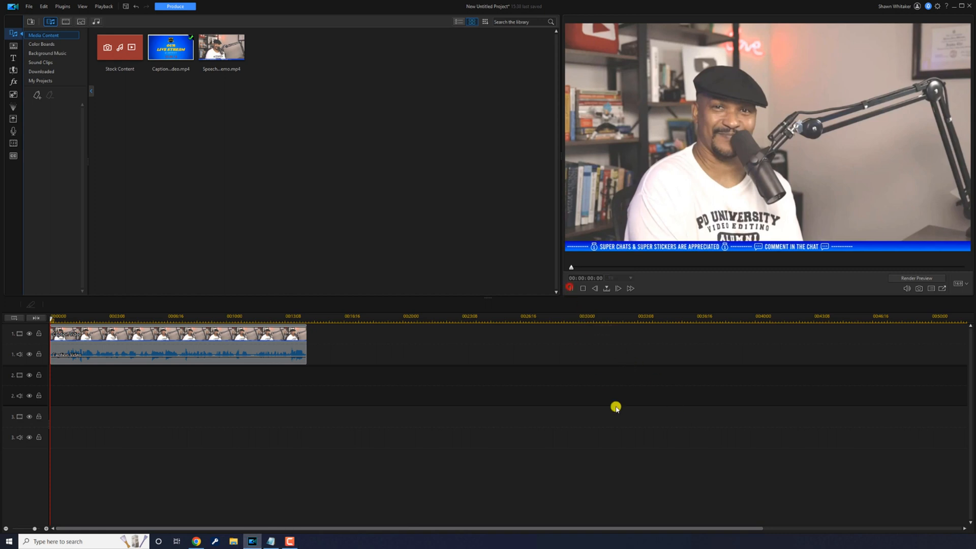
pyautogui.click(617, 288)
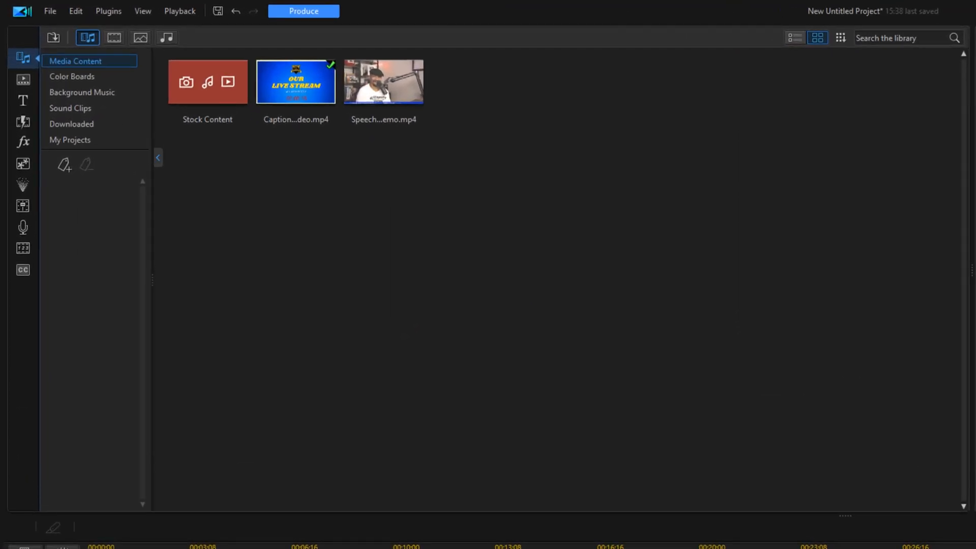
pyautogui.moveTo(23, 274)
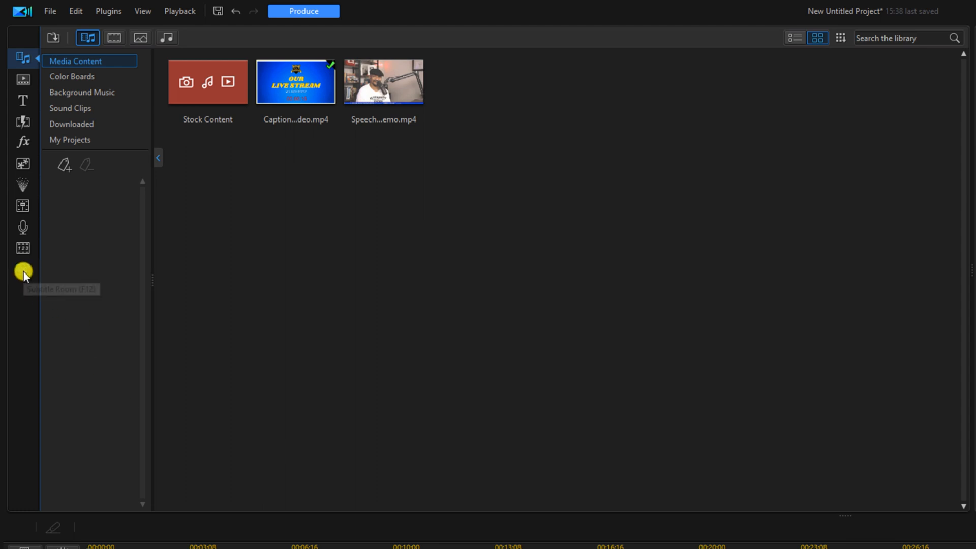
pyautogui.moveTo(24, 270)
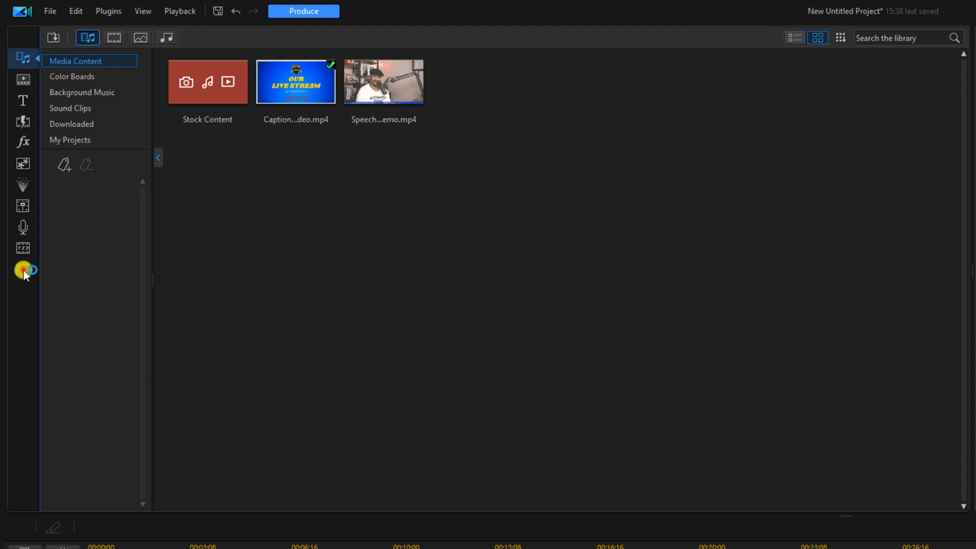
pyautogui.click(24, 269)
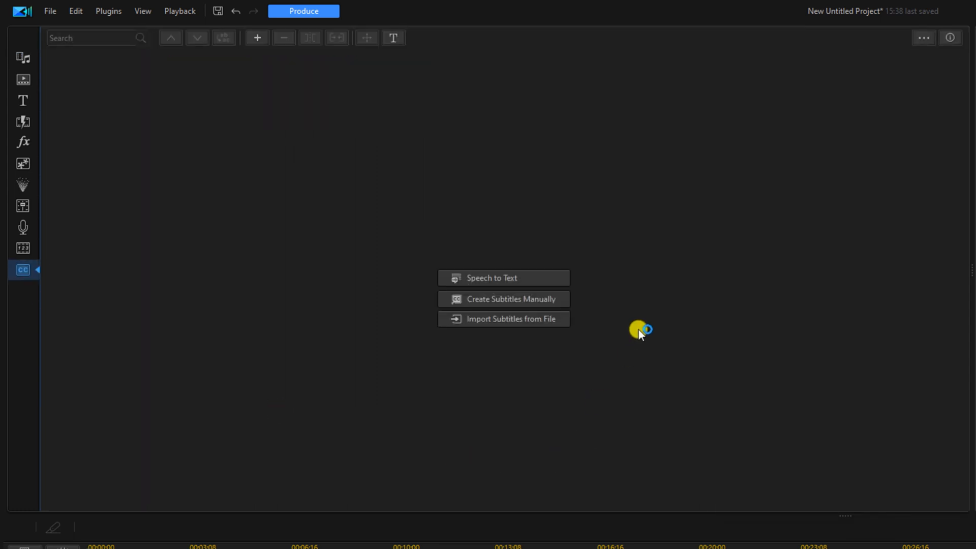
pyautogui.moveTo(642, 261)
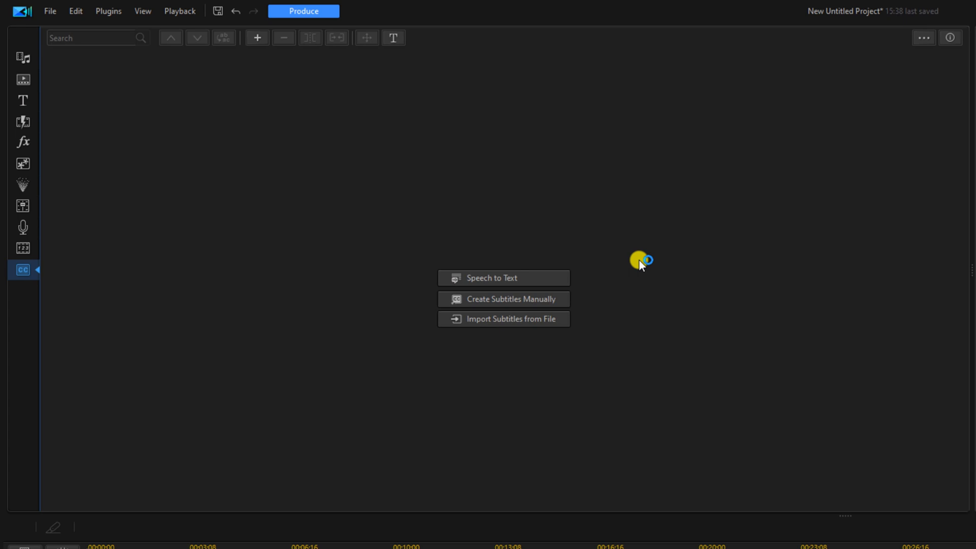
pyautogui.moveTo(554, 278)
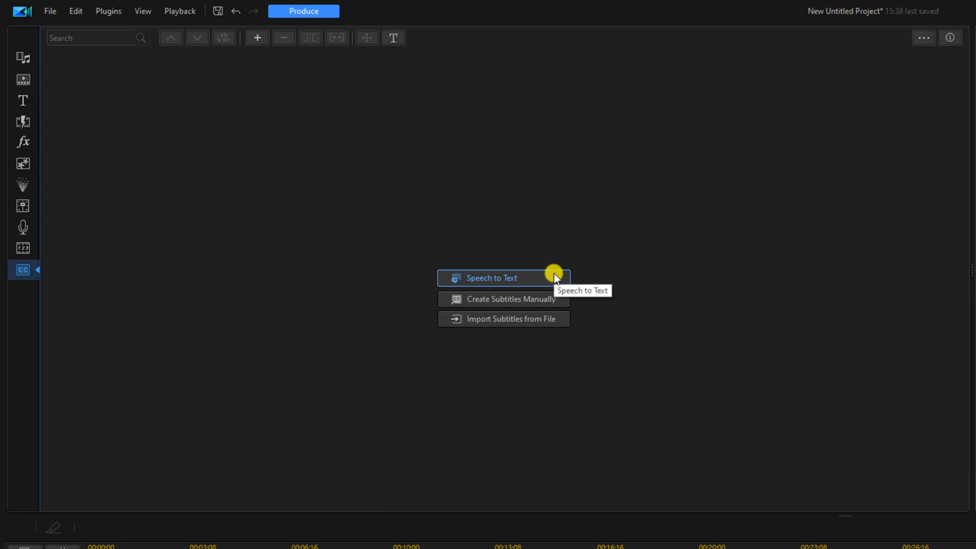
# Run Speech to Text on Audio Track 1 in English to generate the caption list
pyautogui.click(491, 277)
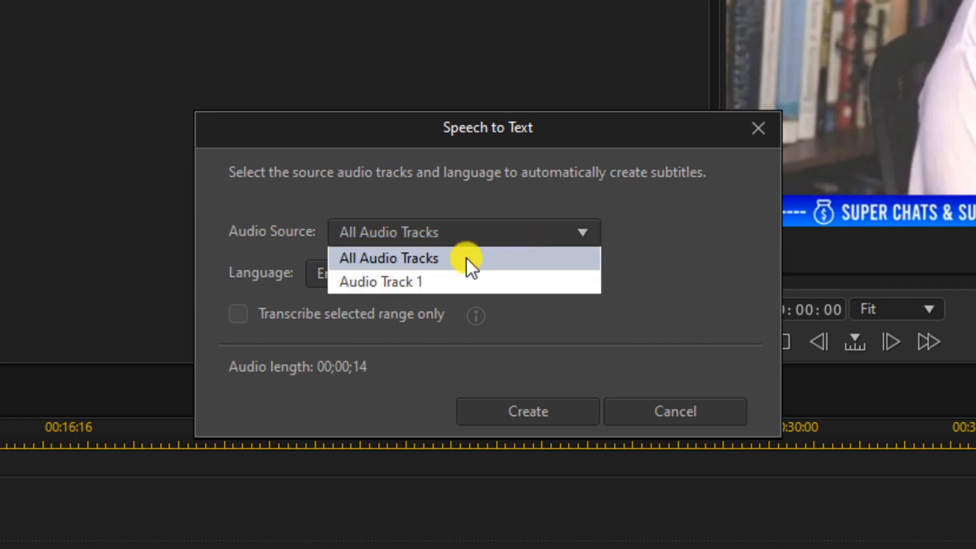
pyautogui.moveTo(466, 282)
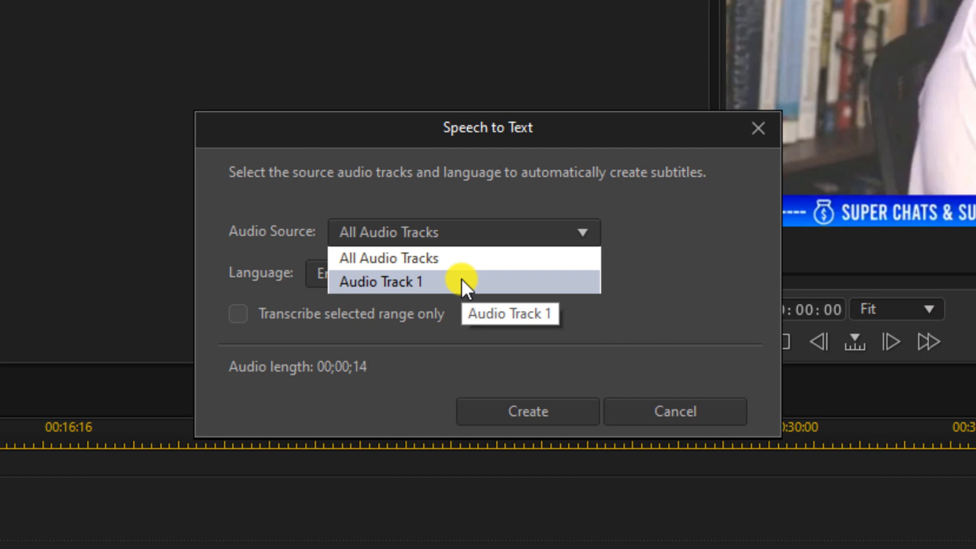
pyautogui.click(384, 281)
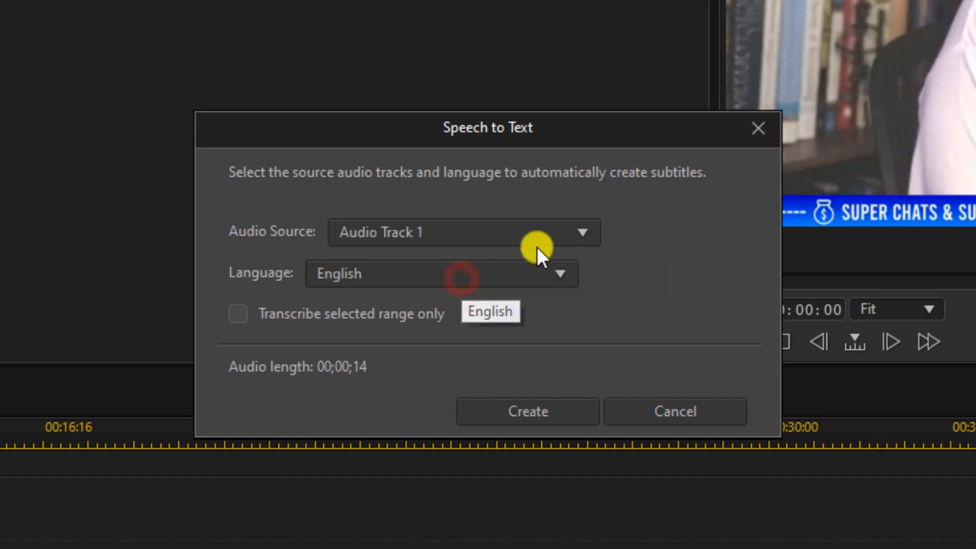
pyautogui.click(558, 273)
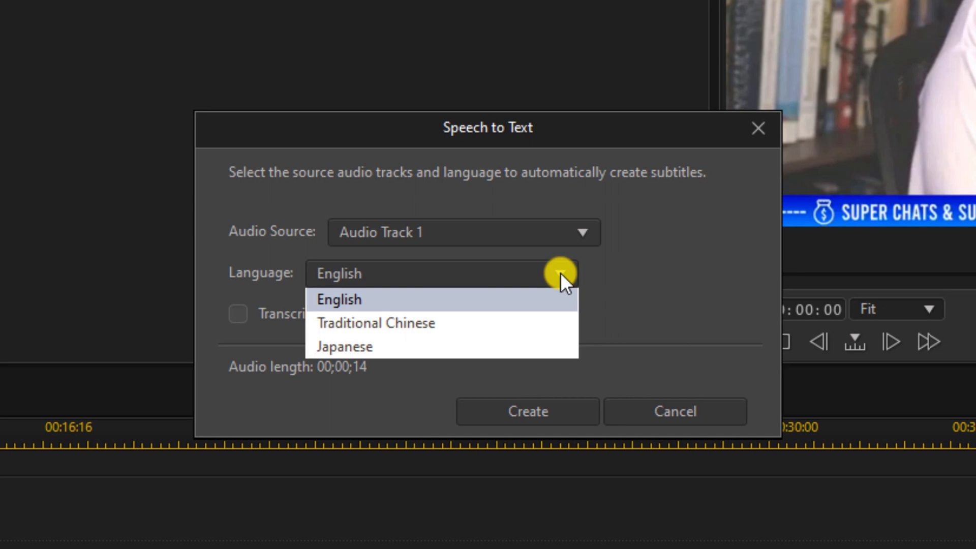
pyautogui.moveTo(526, 305)
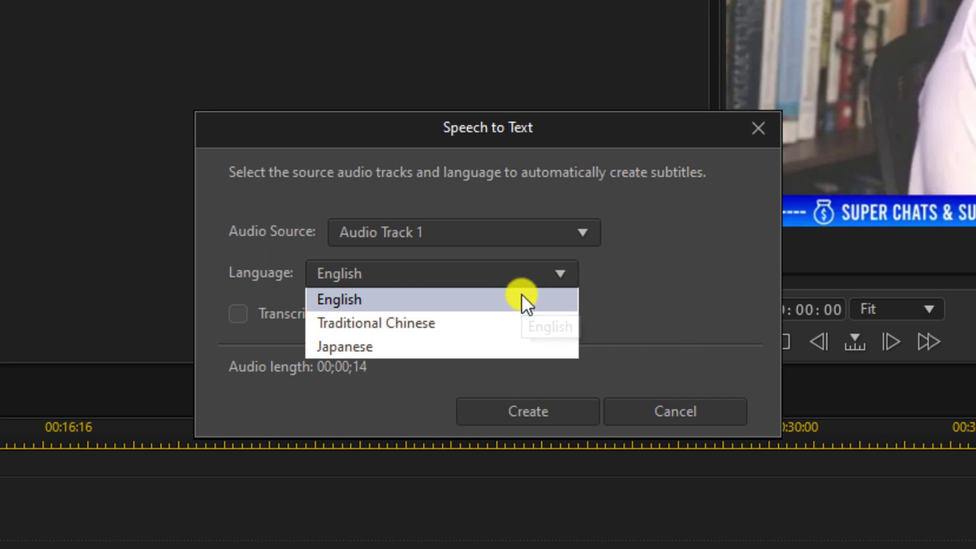
pyautogui.moveTo(476, 311)
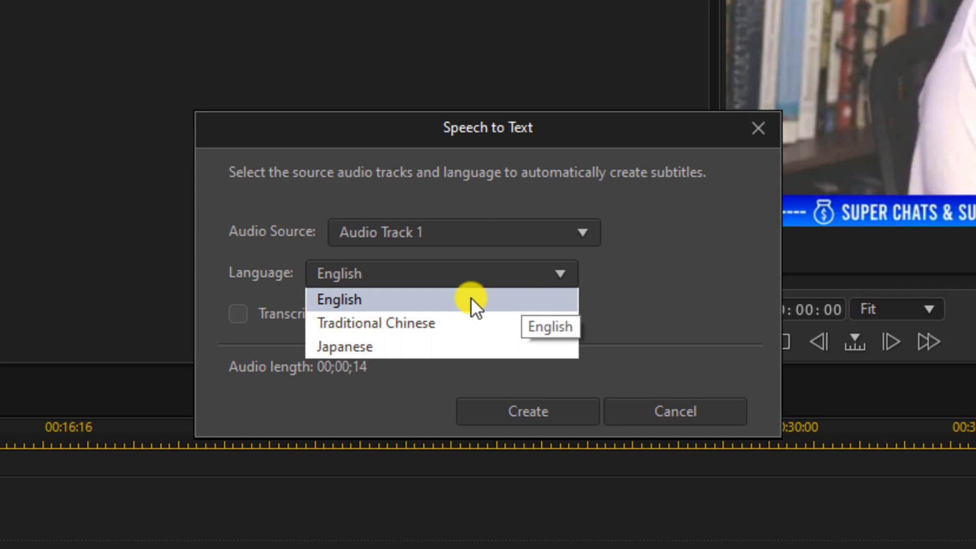
pyautogui.click(340, 299)
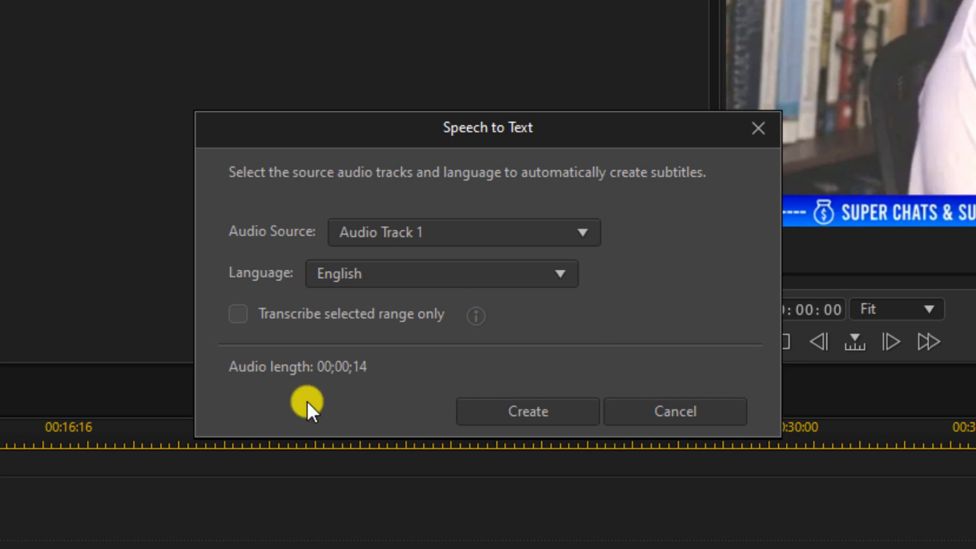
pyautogui.moveTo(316, 358)
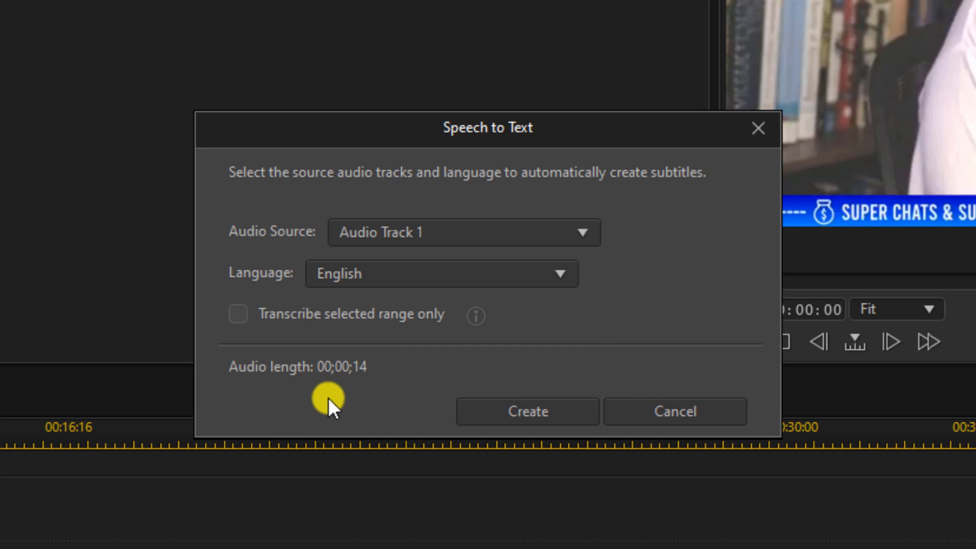
pyautogui.moveTo(337, 402)
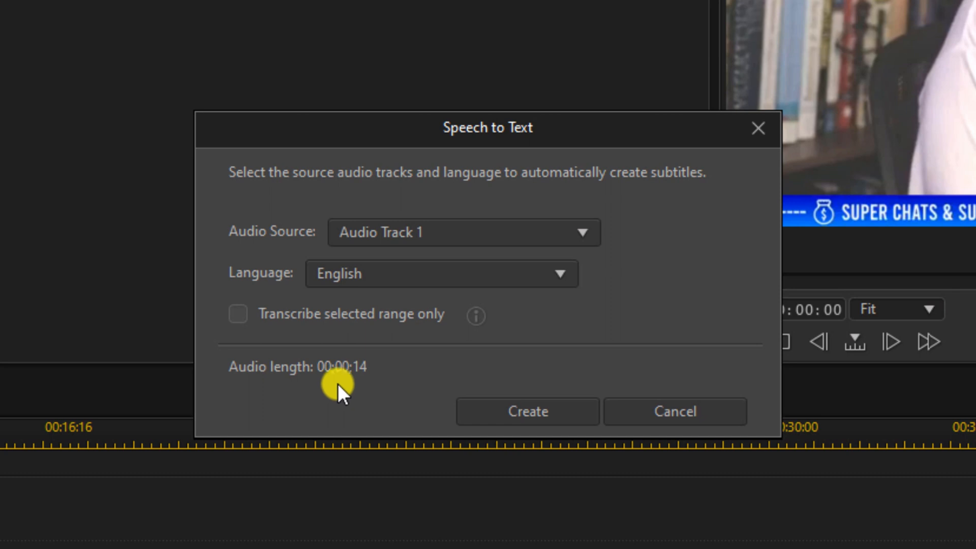
pyautogui.moveTo(526, 411)
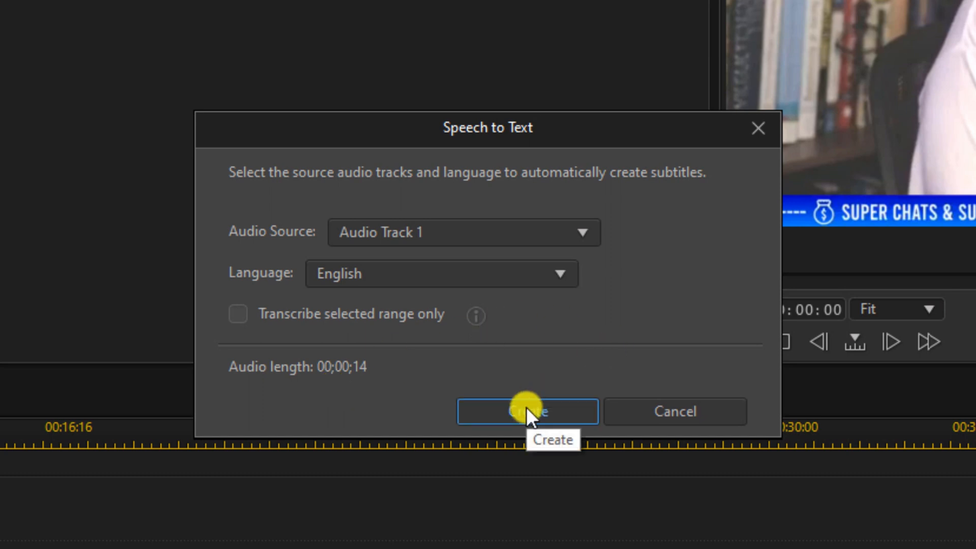
pyautogui.click(527, 411)
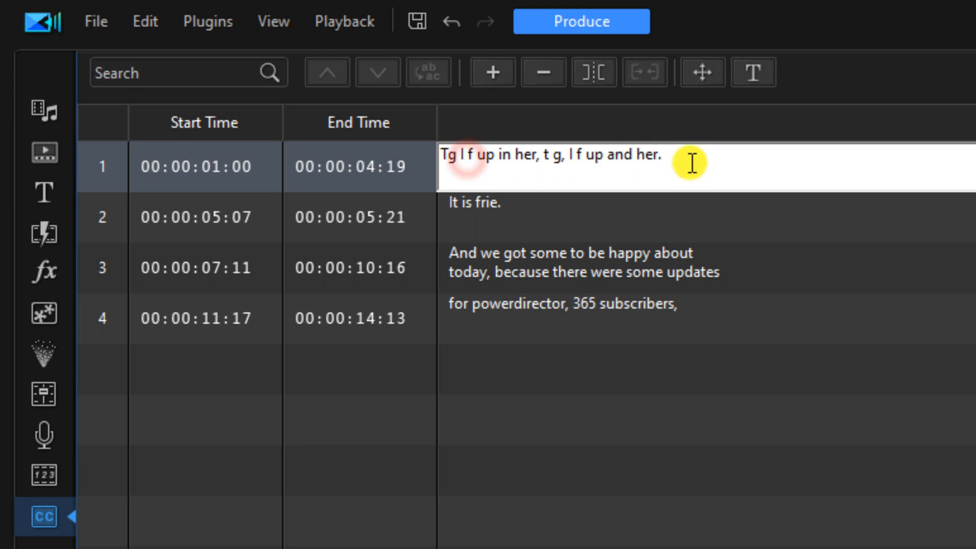
# Correct the first subtitle to 'TGIF up in here' and begin fixing the second
pyautogui.write('TGIF up in here')
pyautogui.click(707, 216)
pyautogui.write('FRI-YA')
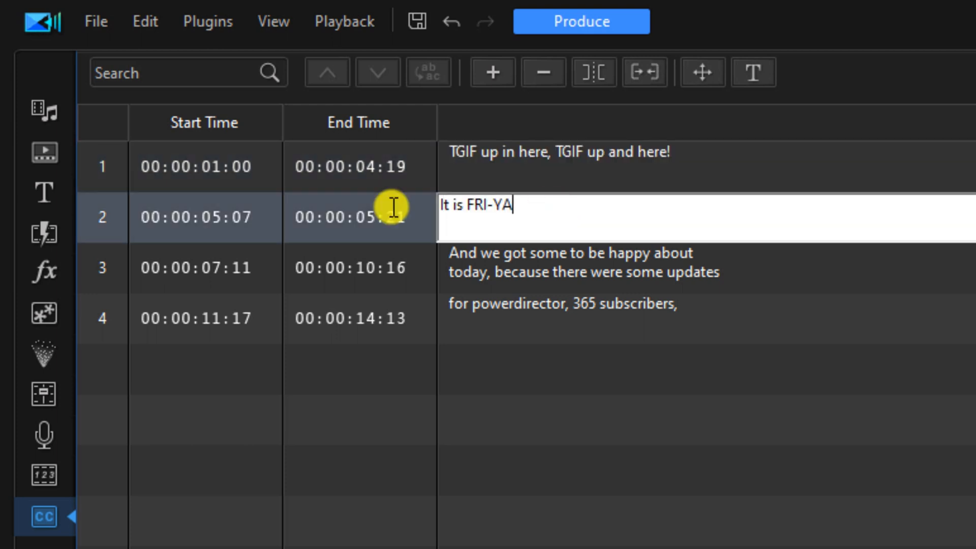
pyautogui.click(572, 264)
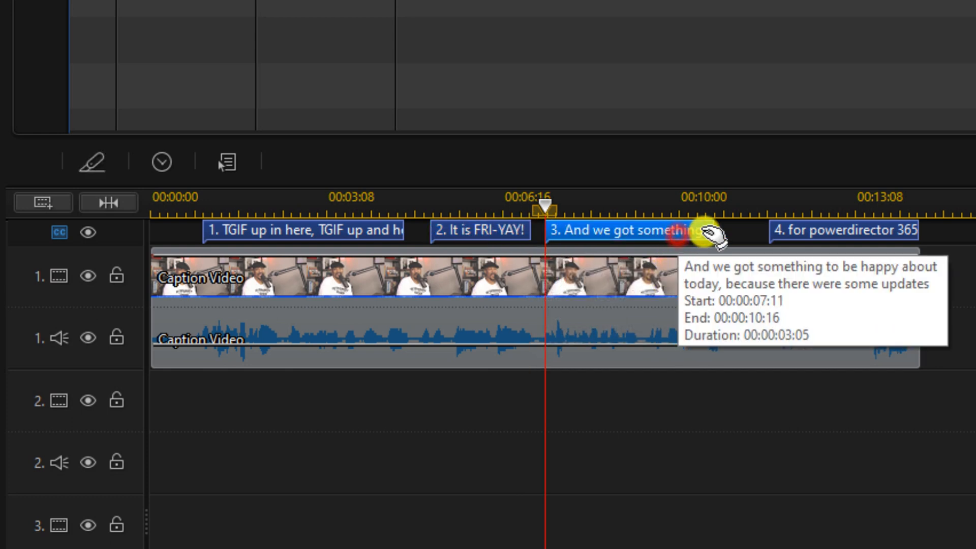
pyautogui.moveTo(707, 258)
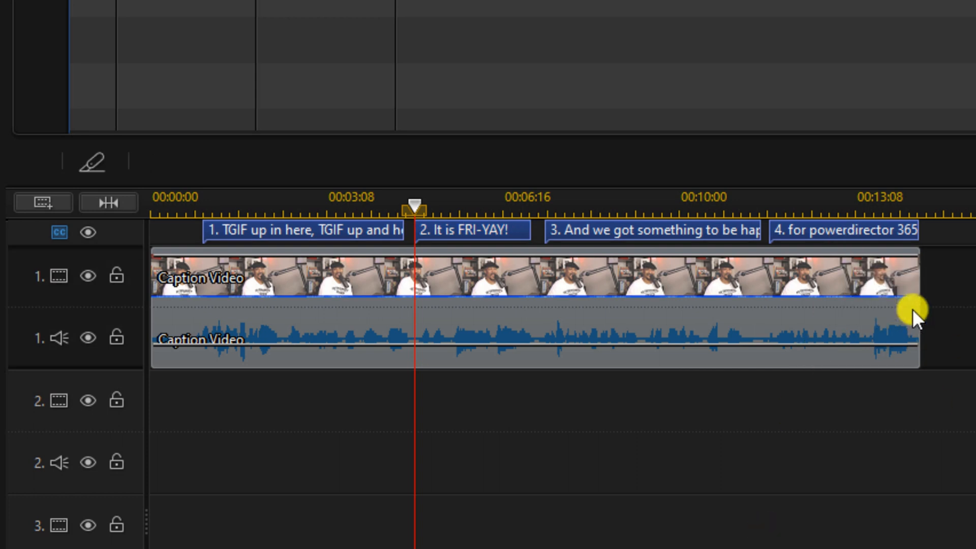
pyautogui.moveTo(915, 311)
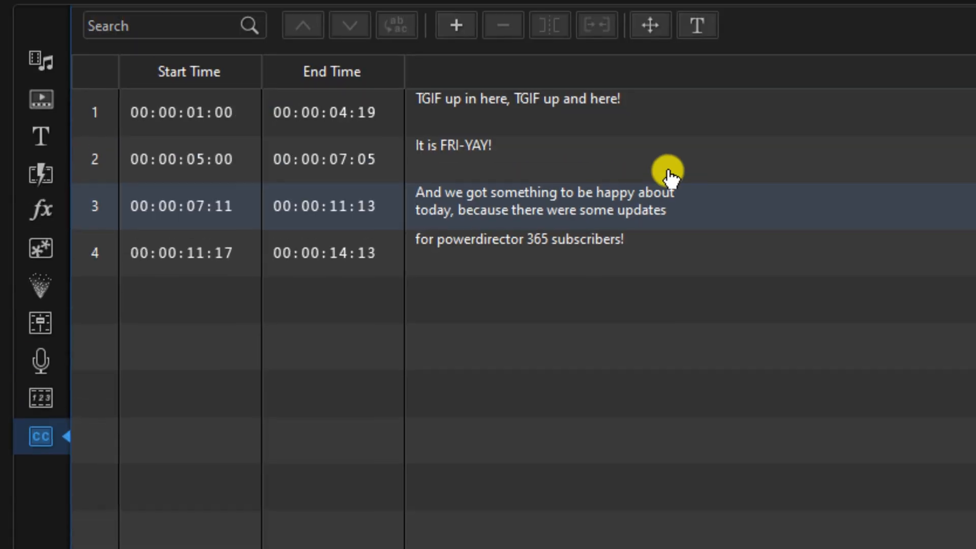
# Enable Shadow in the subtitle text format and apply it to all subtitles
pyautogui.click(648, 154)
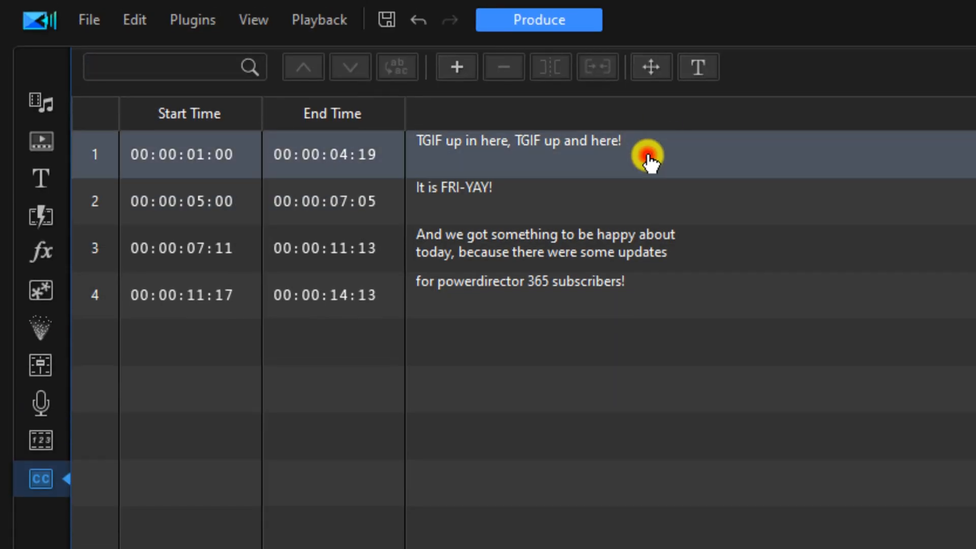
pyautogui.moveTo(698, 67)
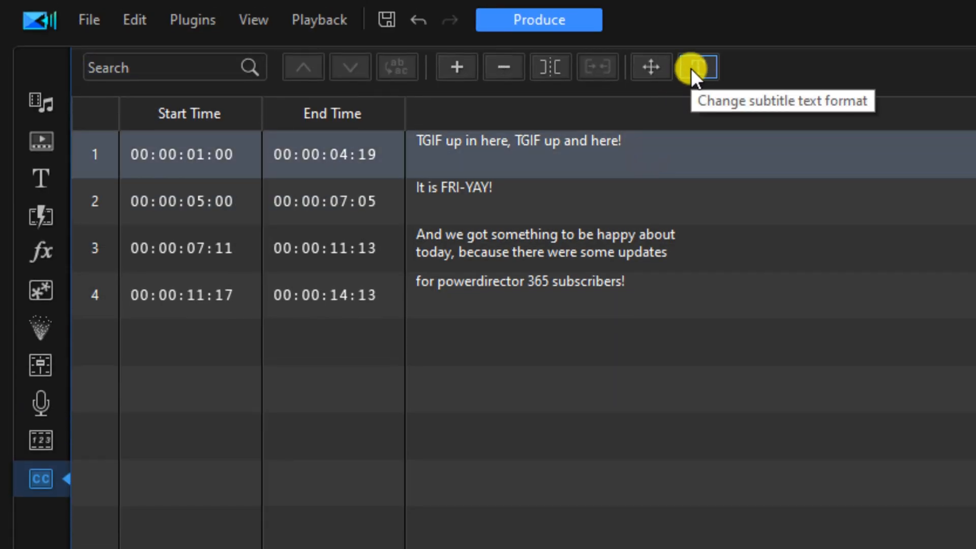
pyautogui.click(693, 68)
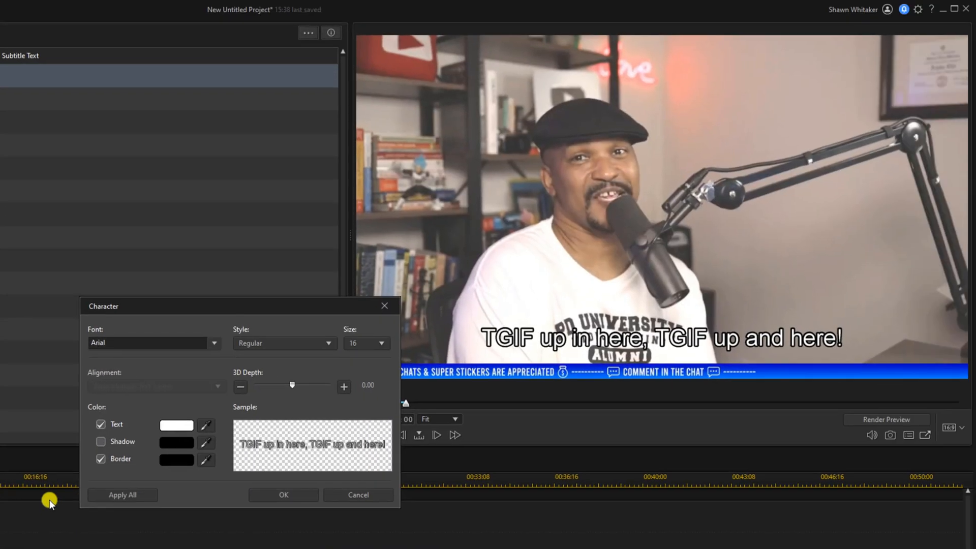
pyautogui.moveTo(100, 443)
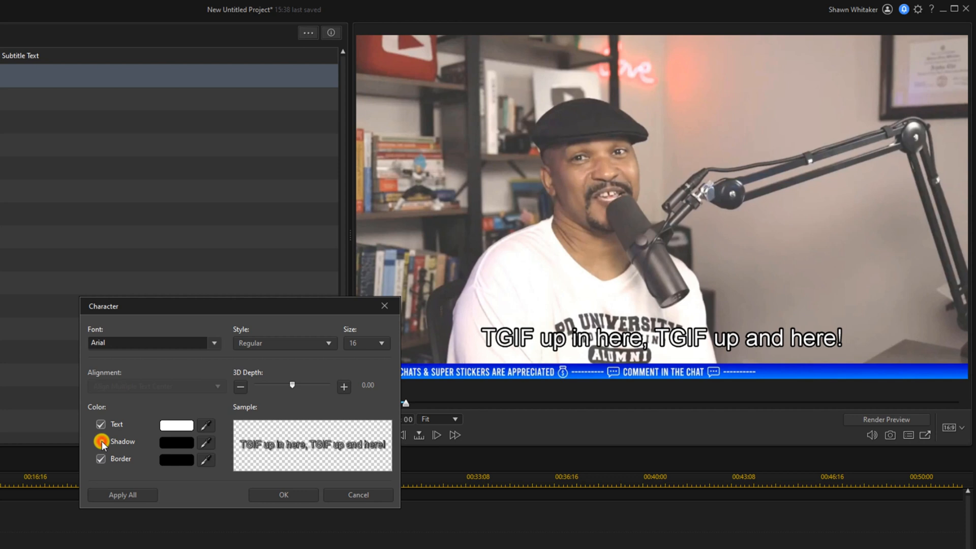
pyautogui.click(101, 441)
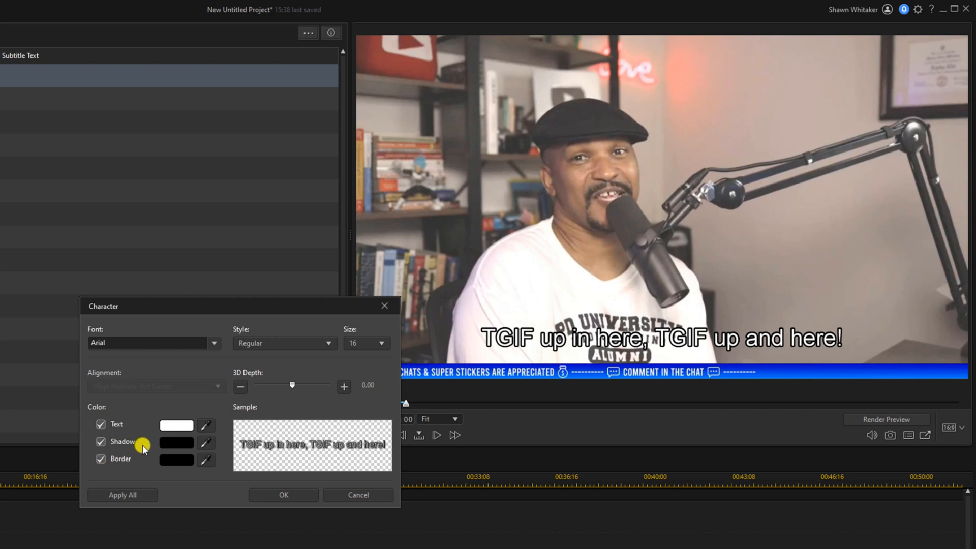
pyautogui.moveTo(122, 494)
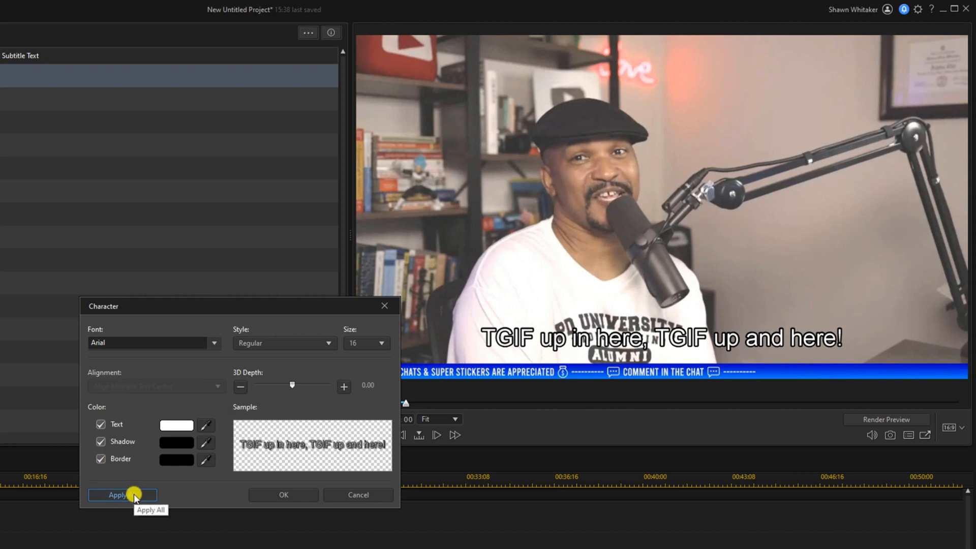
pyautogui.click(118, 495)
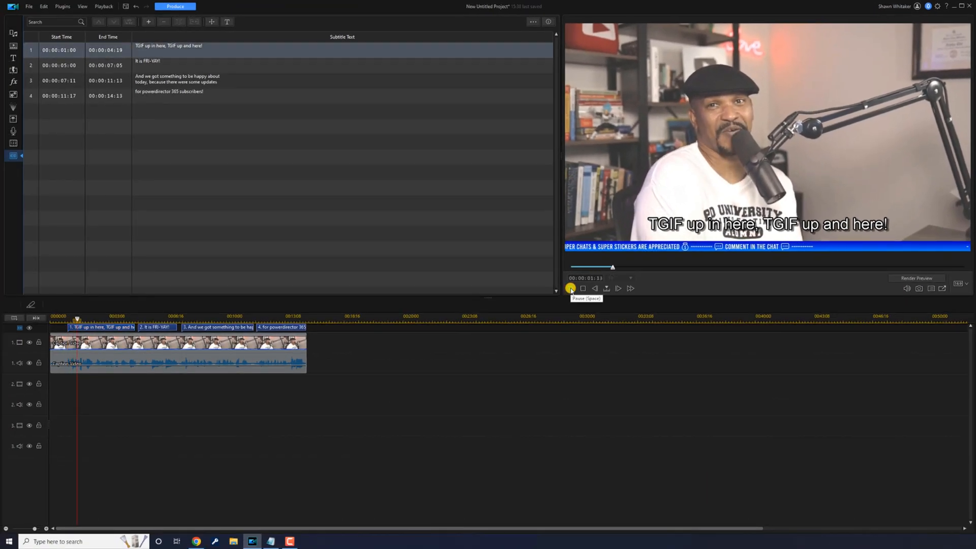
pyautogui.click(570, 288)
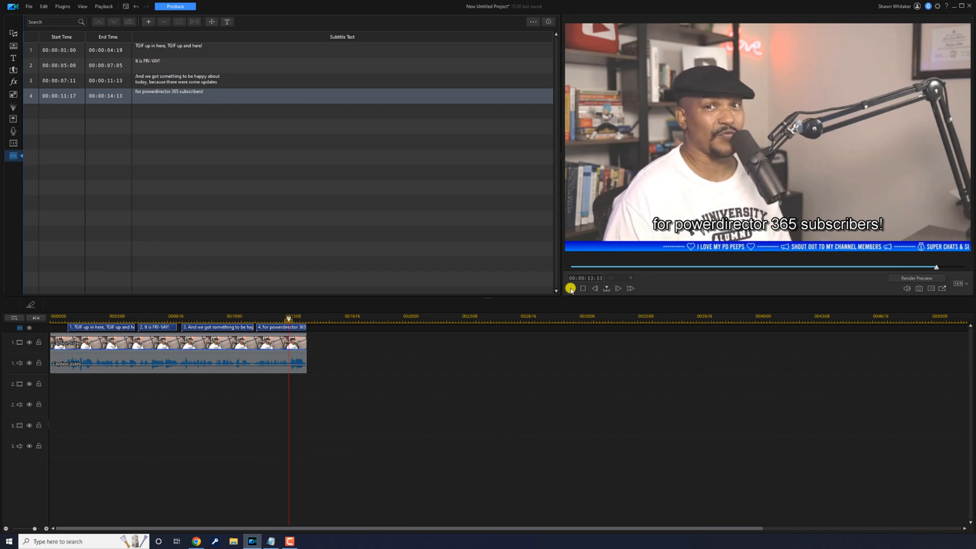
pyautogui.click(570, 288)
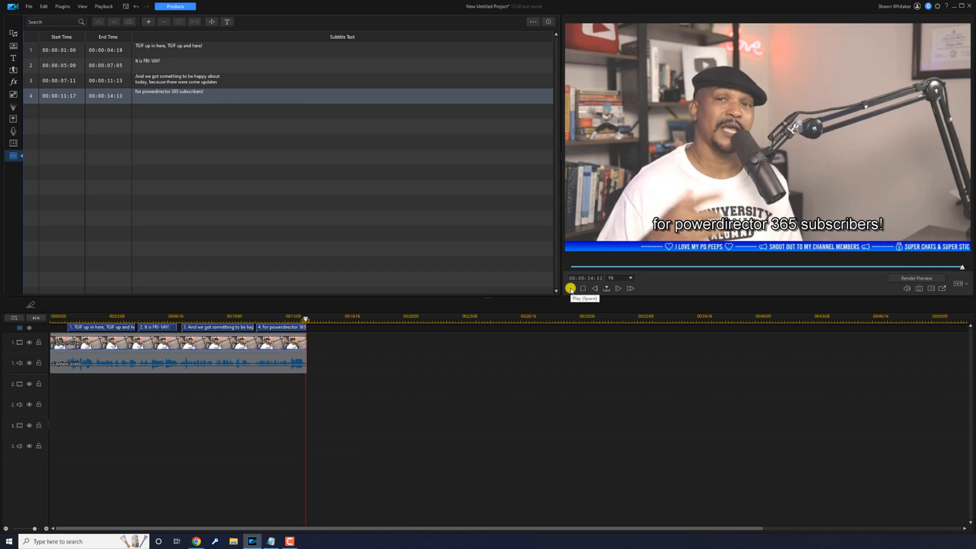